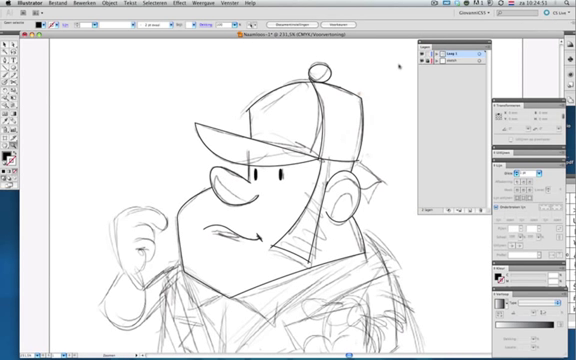
pyautogui.moveTo(380, 158)
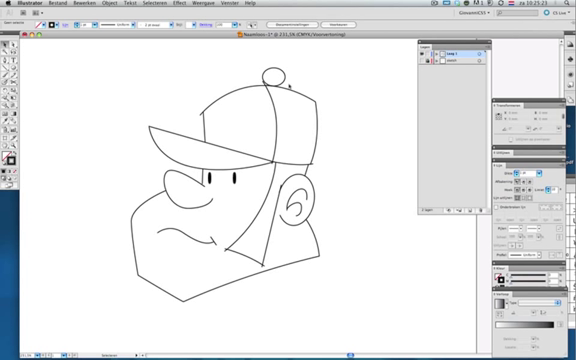
# - Select the pom-pom circle on the cap, then deselect it on the empty artboard
pyautogui.click(276, 78)
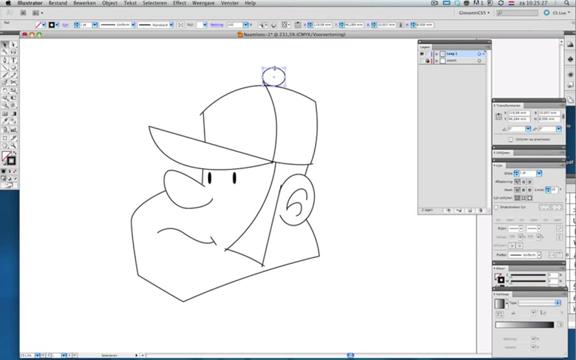
pyautogui.click(340, 110)
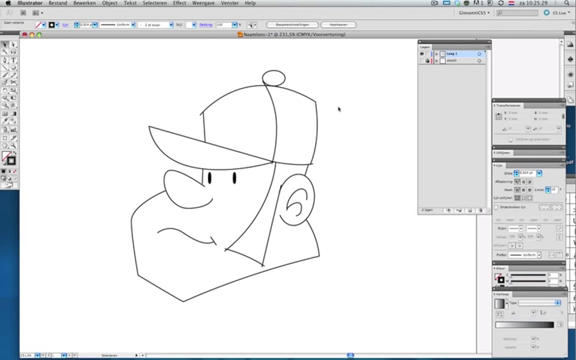
pyautogui.moveTo(52, 148)
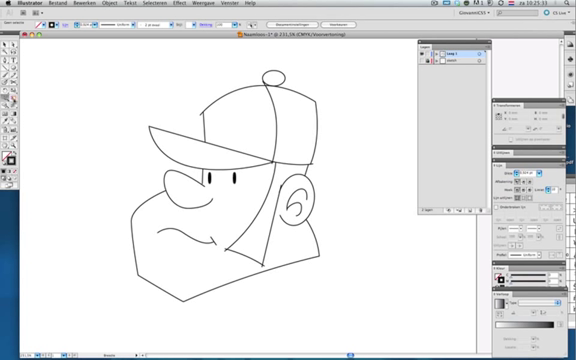
pyautogui.moveTo(62, 102)
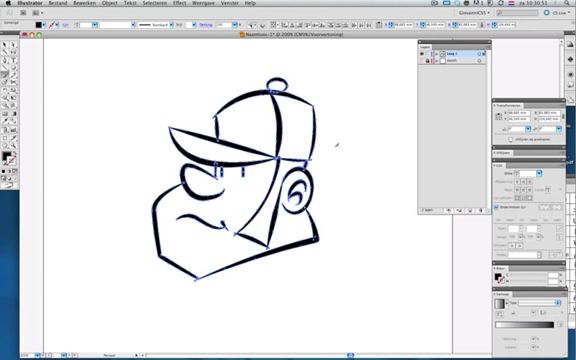
pyautogui.moveTo(336, 144)
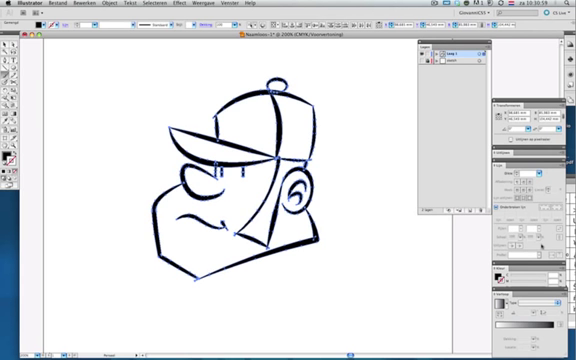
# - Show the Layers panel from the Window menu beside the inked drawing
pyautogui.click(220, 4)
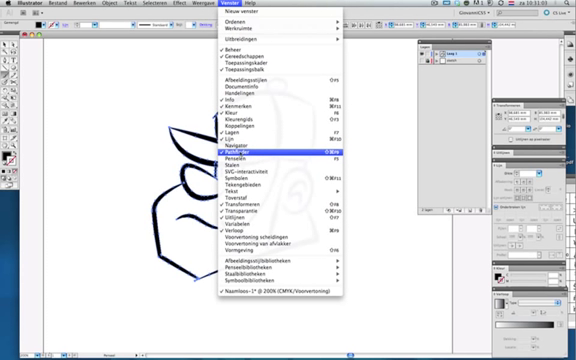
pyautogui.click(240, 148)
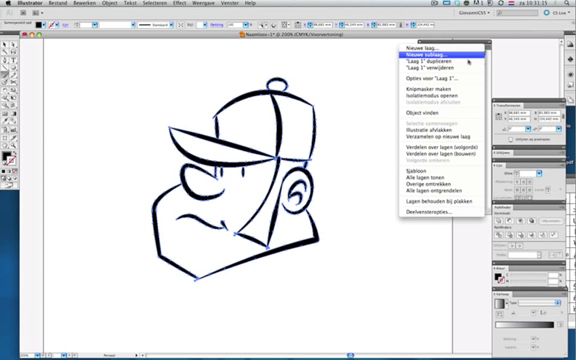
# - Review the drawing layer's settings in the Layer Options dialog and confirm them
pyautogui.click(436, 44)
pyautogui.write('profiel')
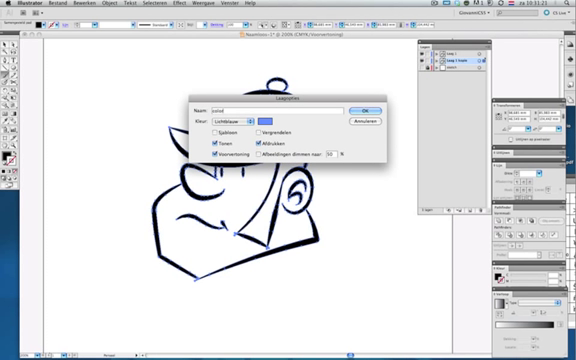
pyautogui.click(356, 108)
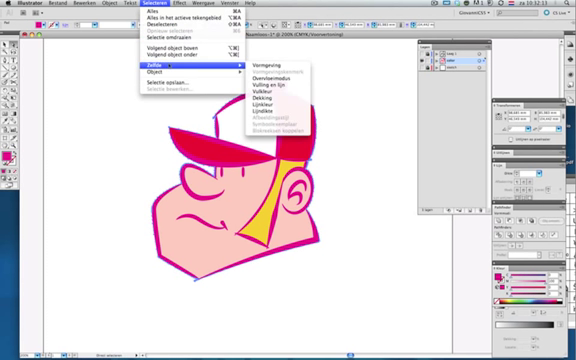
pyautogui.moveTo(280, 88)
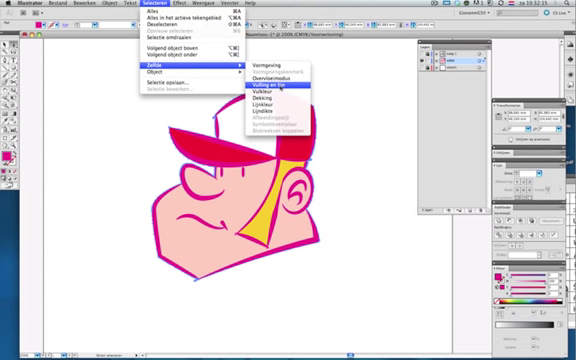